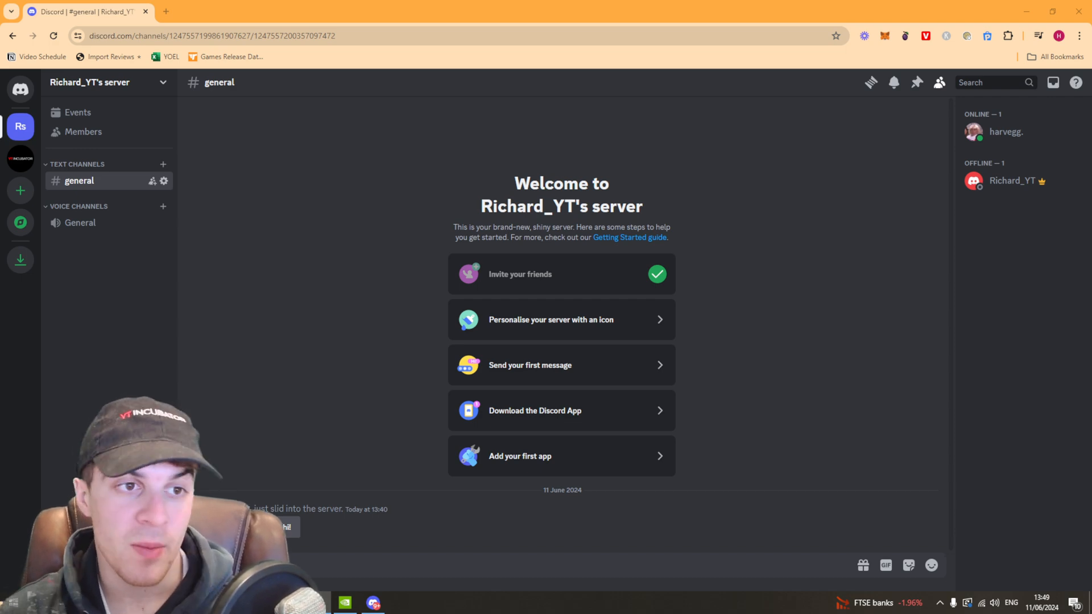
{"action": "mouse_move", "coordinate": [787, 306]}
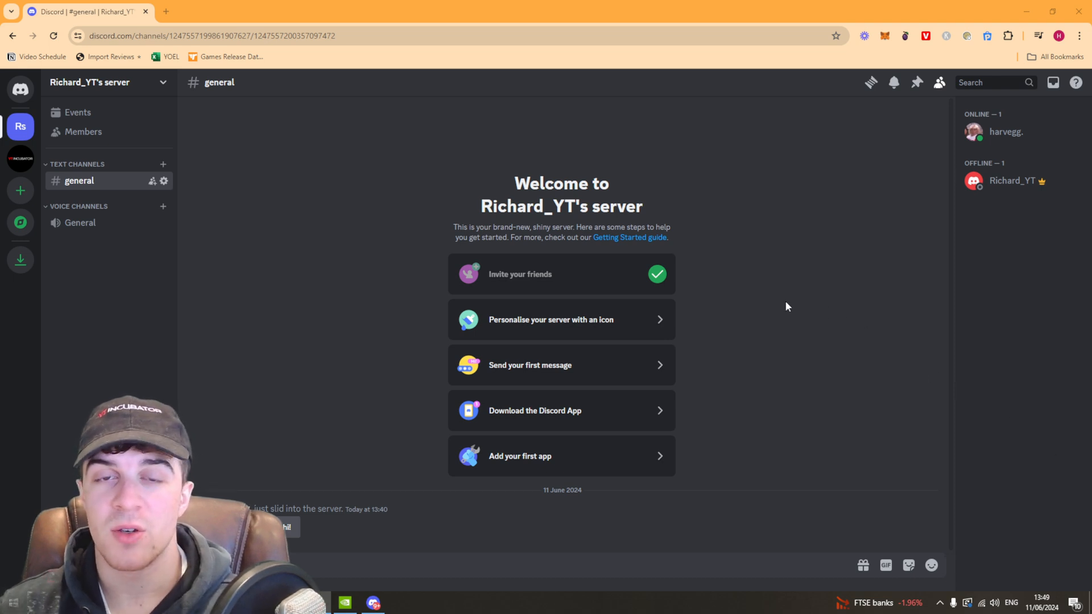
{"action": "mouse_move", "coordinate": [699, 223]}
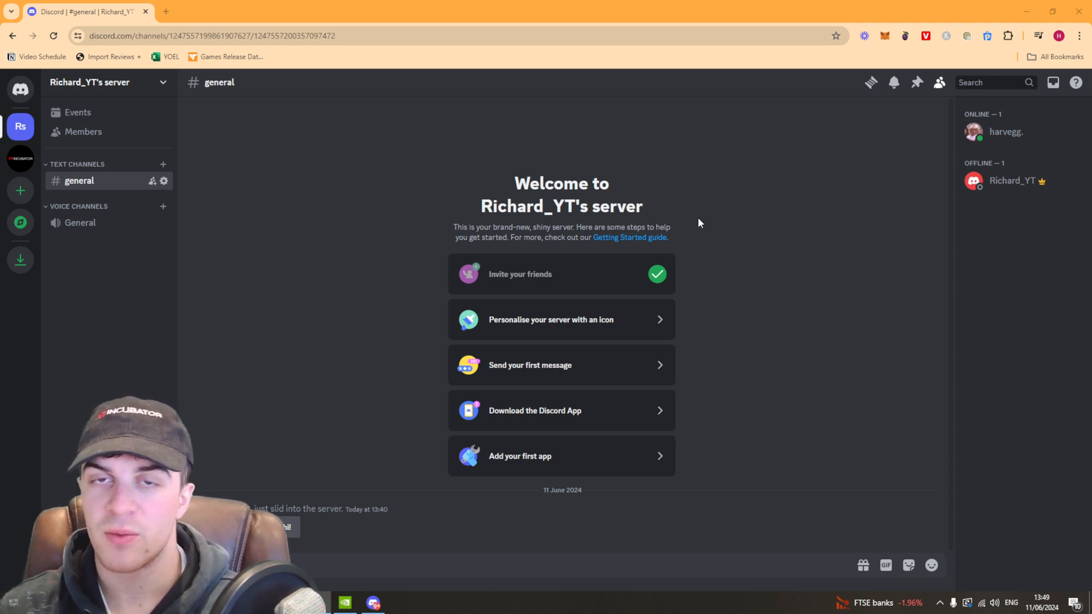
{"action": "mouse_move", "coordinate": [192, 214]}
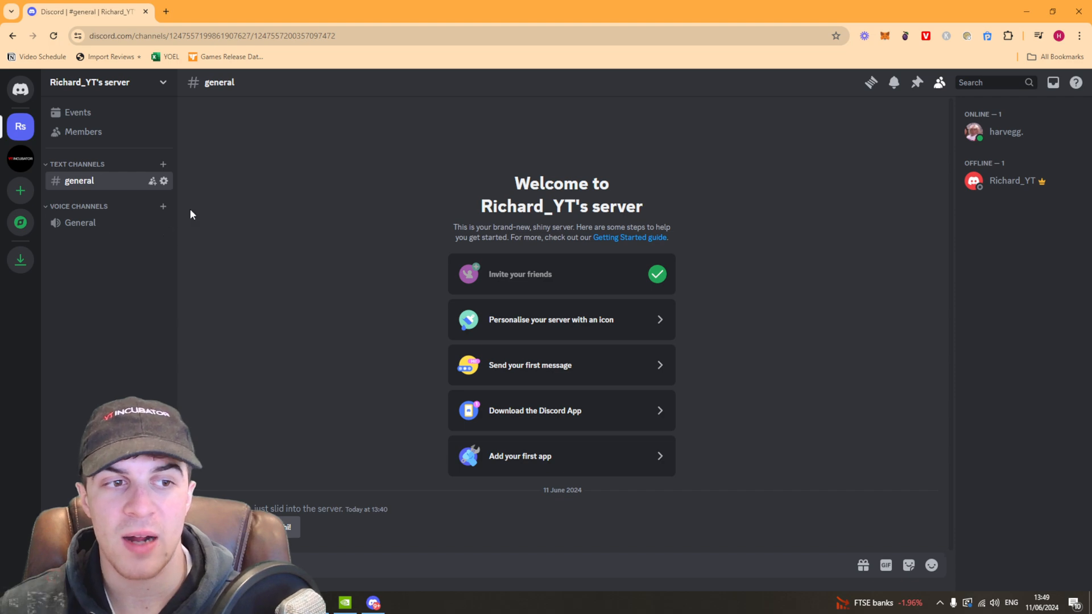
{"action": "mouse_move", "coordinate": [21, 127]}
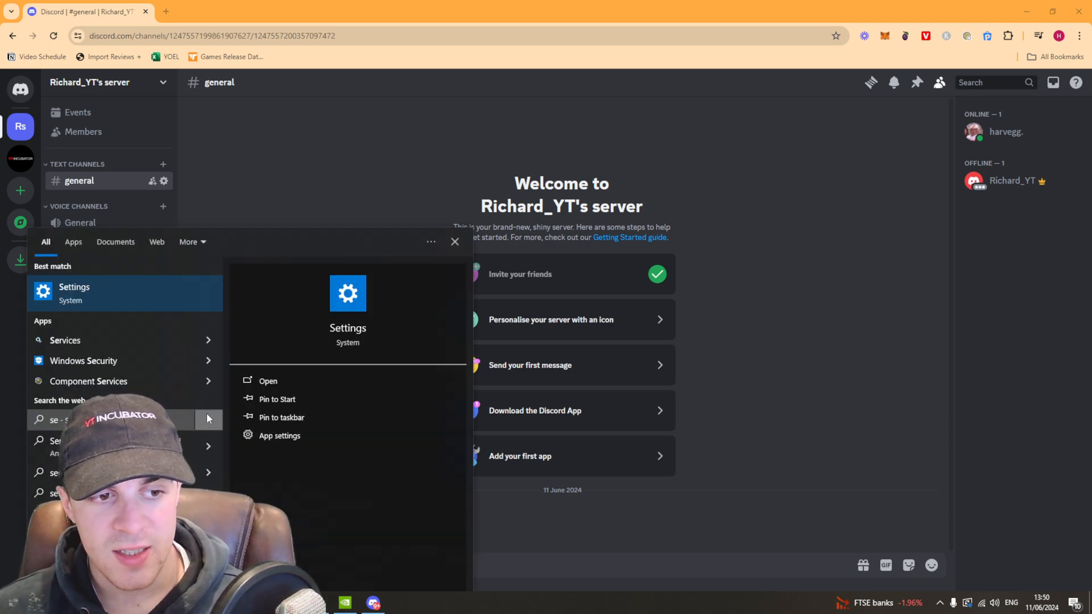
Launch Windows Settings from the search results and go to Time & Language.
{"action": "left_click", "coordinate": [267, 381]}
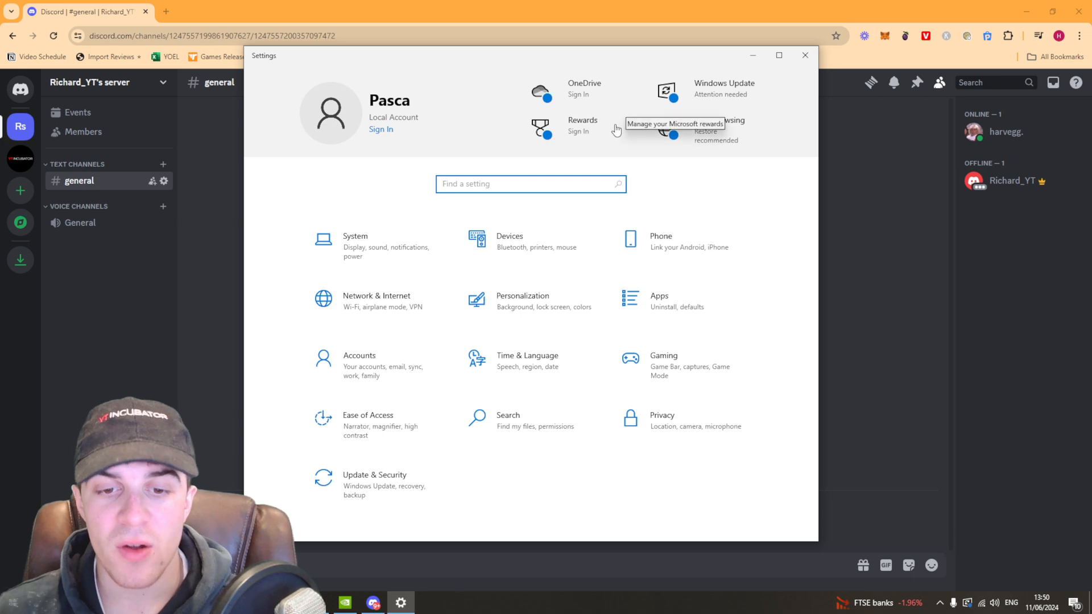
{"action": "mouse_move", "coordinate": [555, 366]}
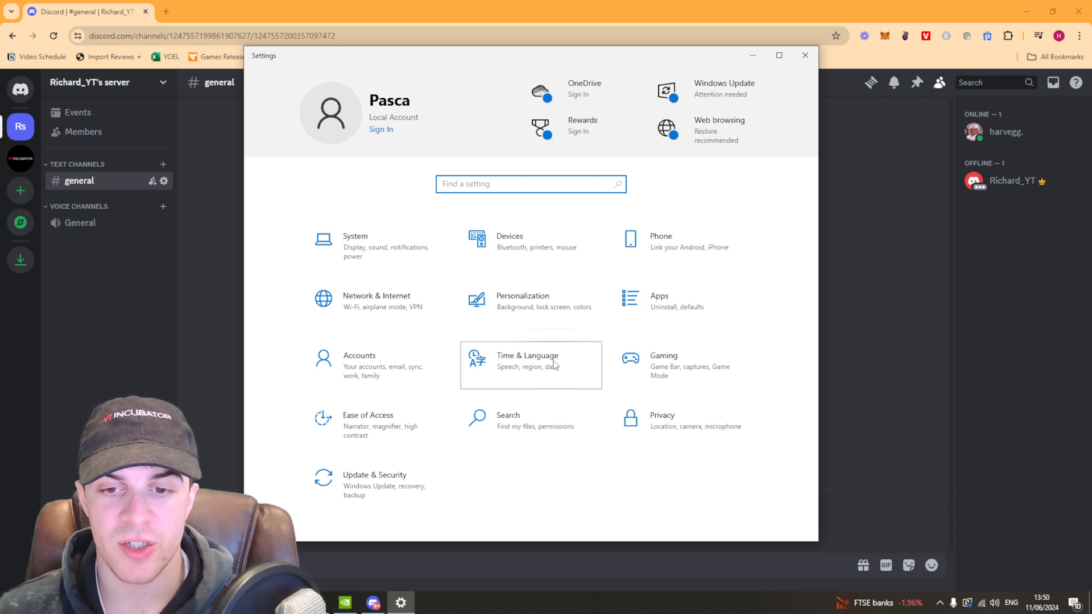
{"action": "left_click", "coordinate": [527, 360]}
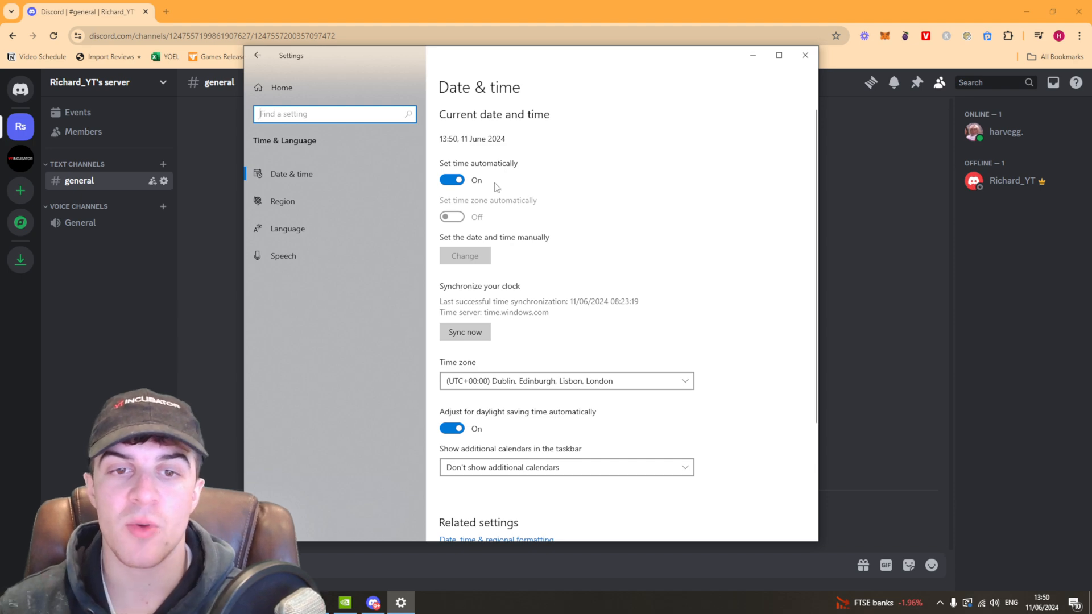
{"action": "mouse_move", "coordinate": [449, 165]}
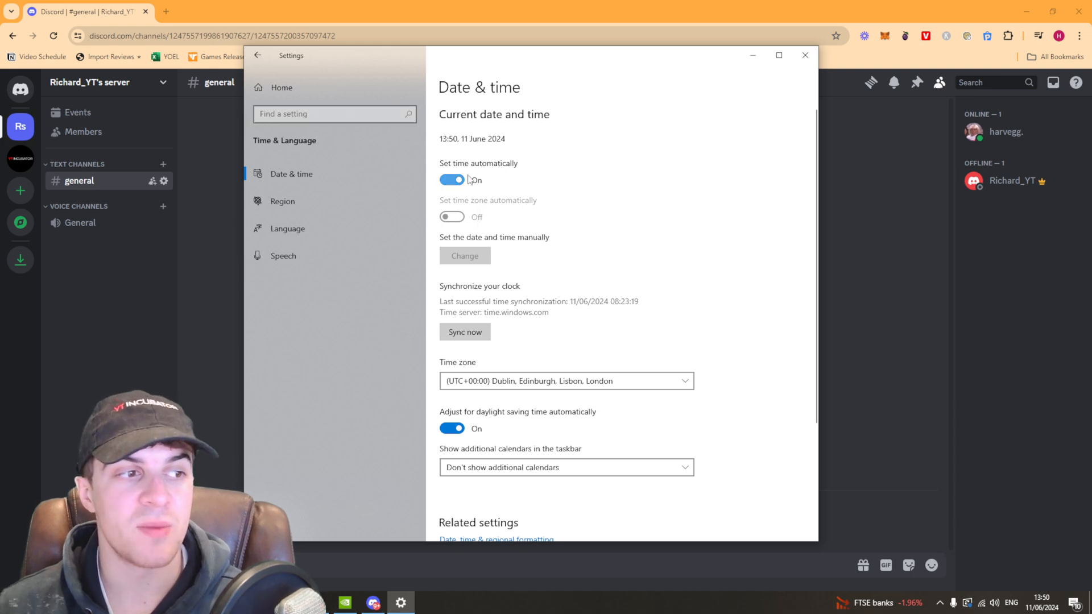
{"action": "mouse_move", "coordinate": [726, 171]}
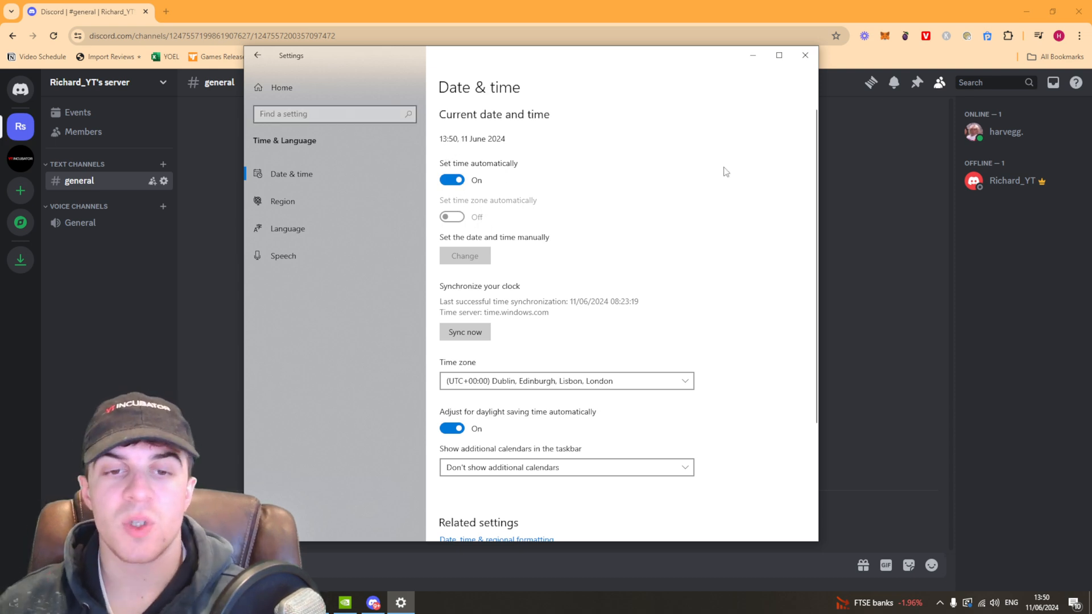
{"action": "mouse_move", "coordinate": [677, 144]}
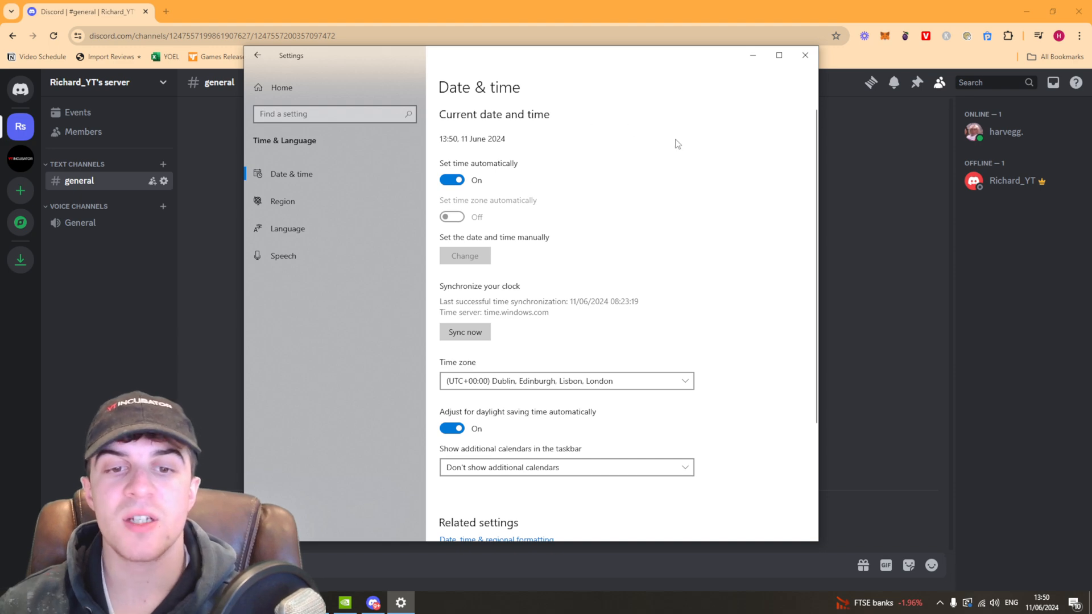
{"action": "mouse_move", "coordinate": [552, 280]}
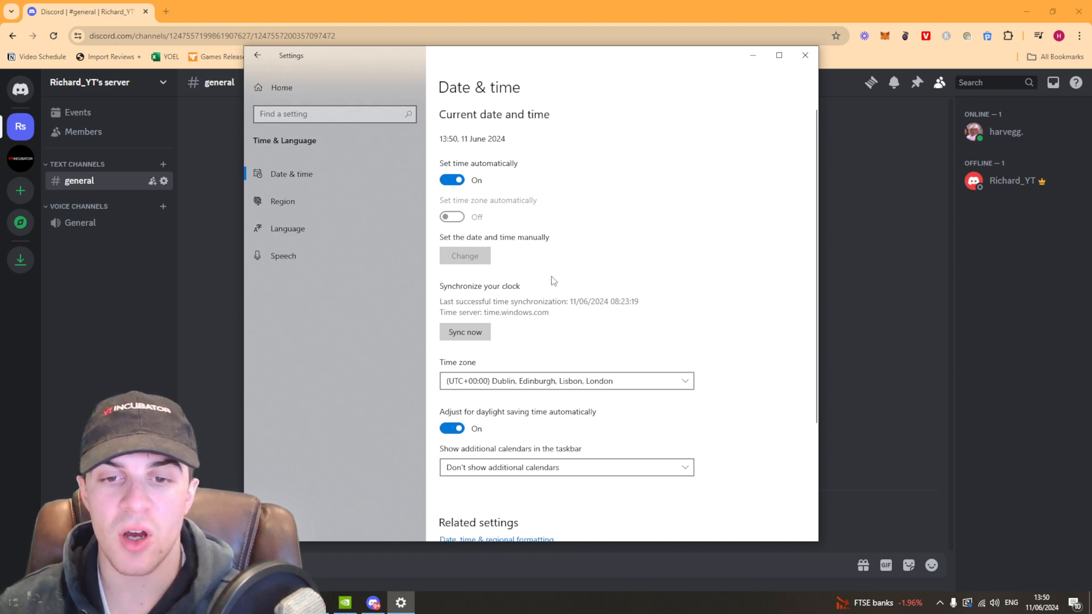
Sync the clock now, updating the last synchronization to 13:50:42.
{"action": "left_click", "coordinate": [465, 332]}
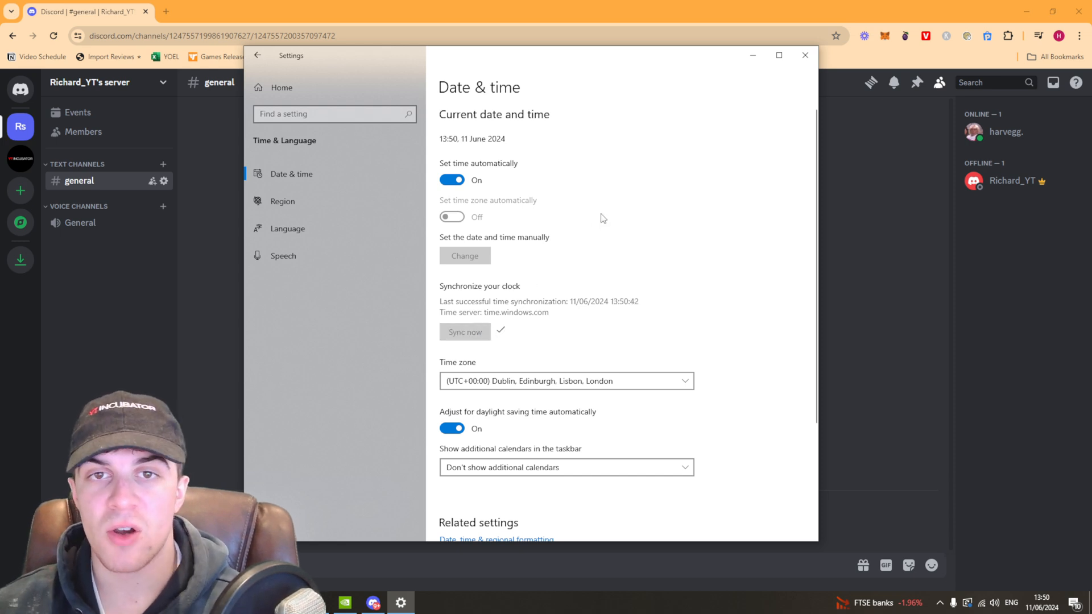
{"action": "mouse_move", "coordinate": [578, 242]}
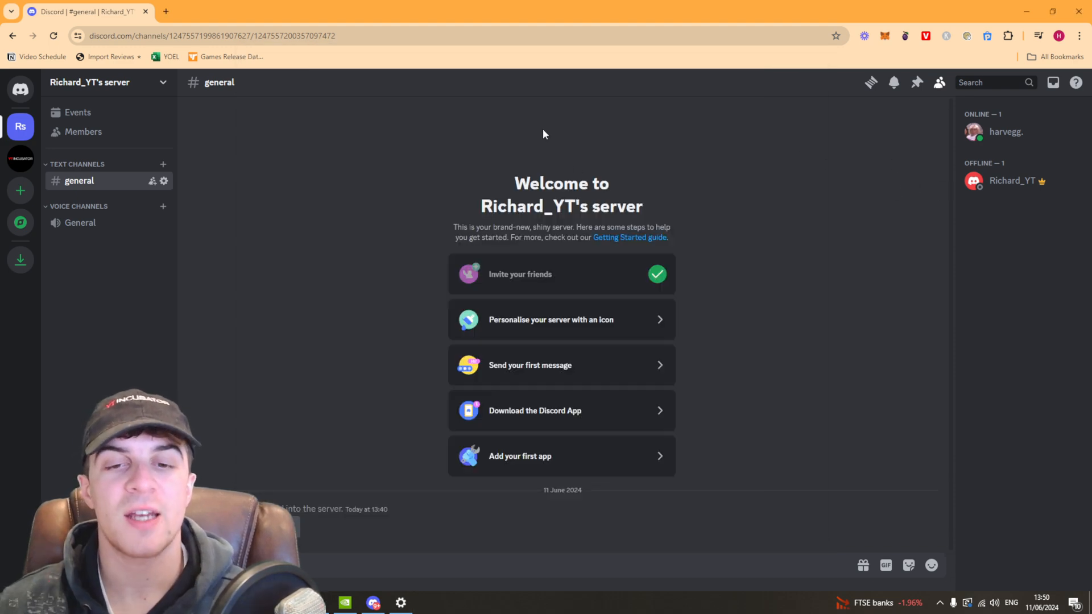
{"action": "mouse_move", "coordinate": [750, 262]}
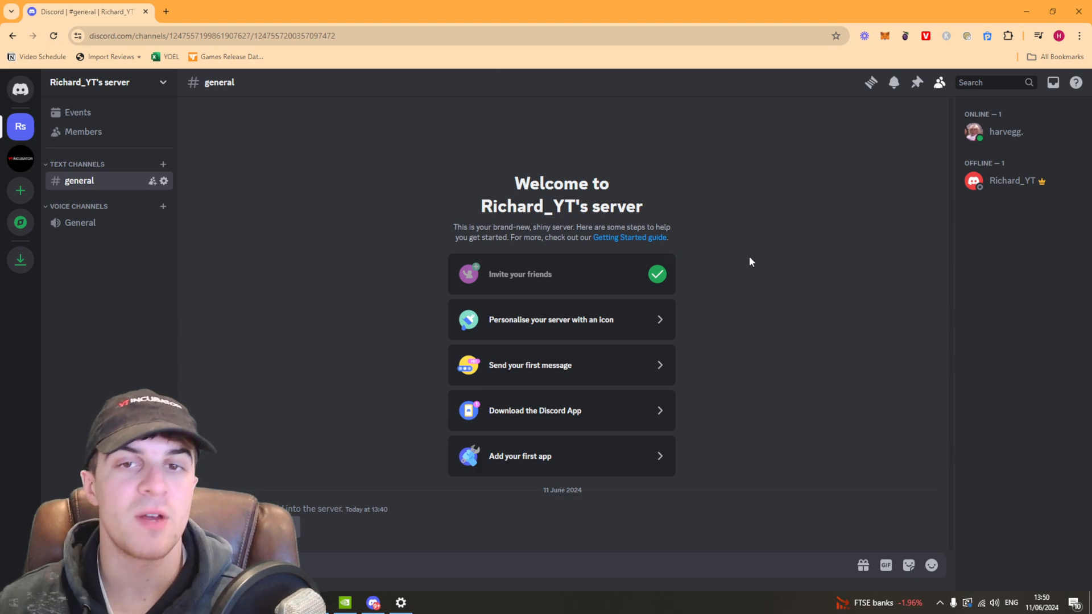
{"action": "mouse_move", "coordinate": [794, 194]}
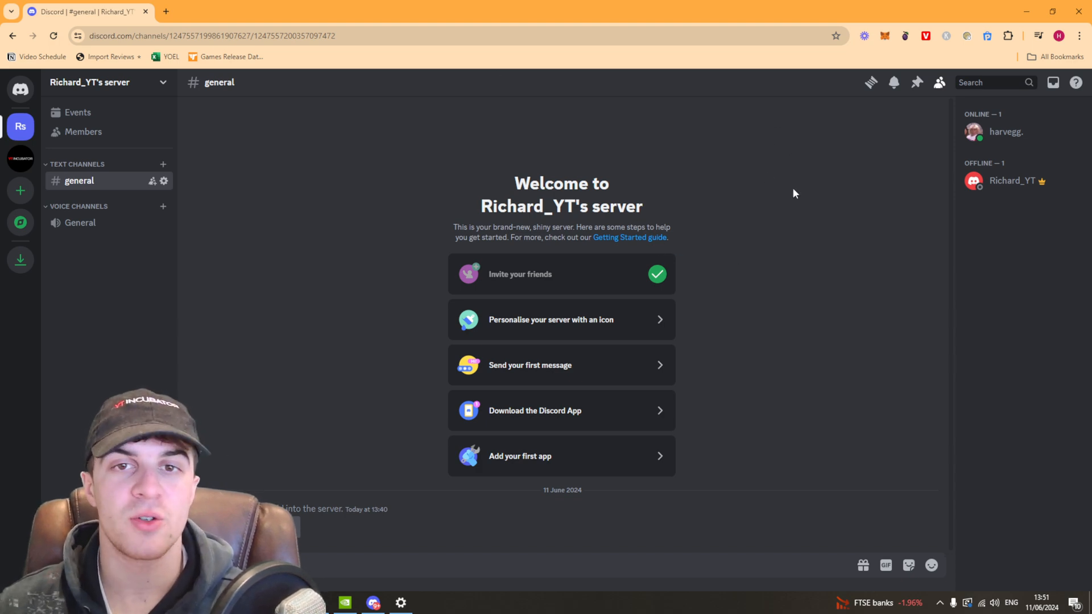
{"action": "mouse_move", "coordinate": [809, 167]}
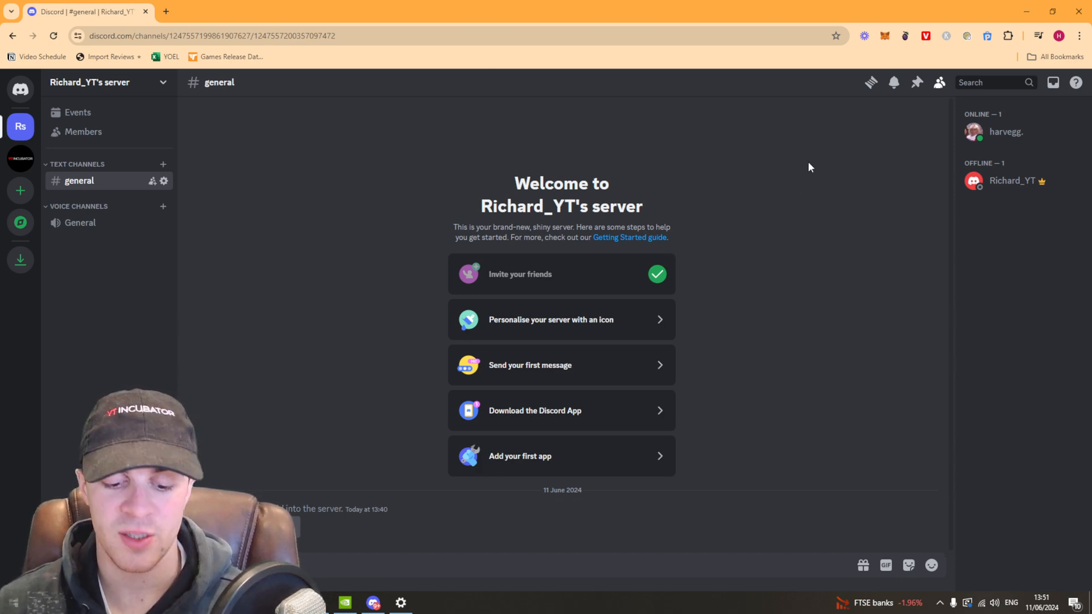